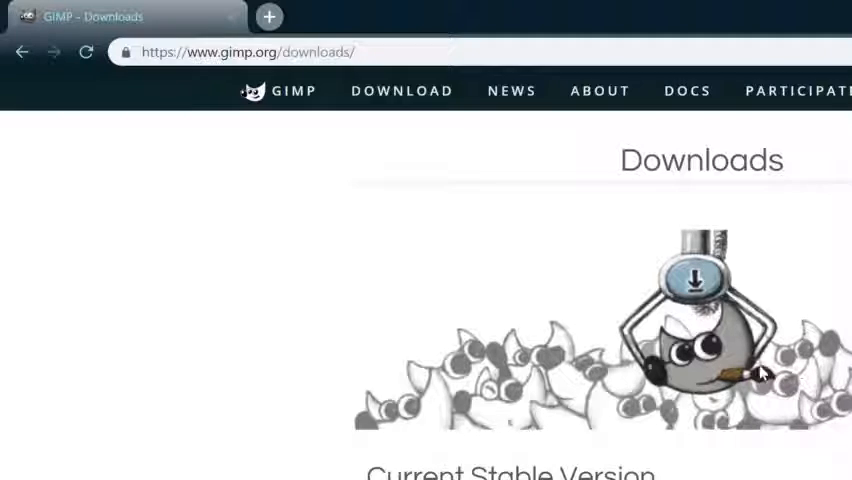
Launch GIMP from its desktop shortcut so the empty main window appears.
scroll("down", 3)
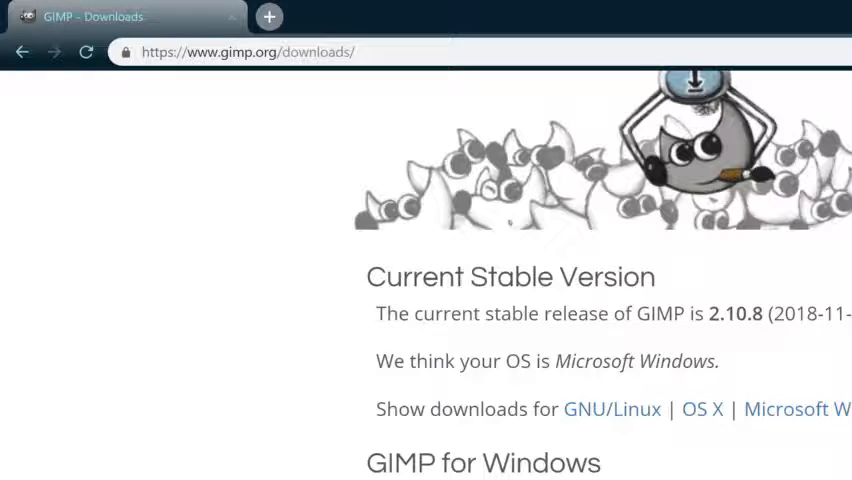
scroll("down", 3)
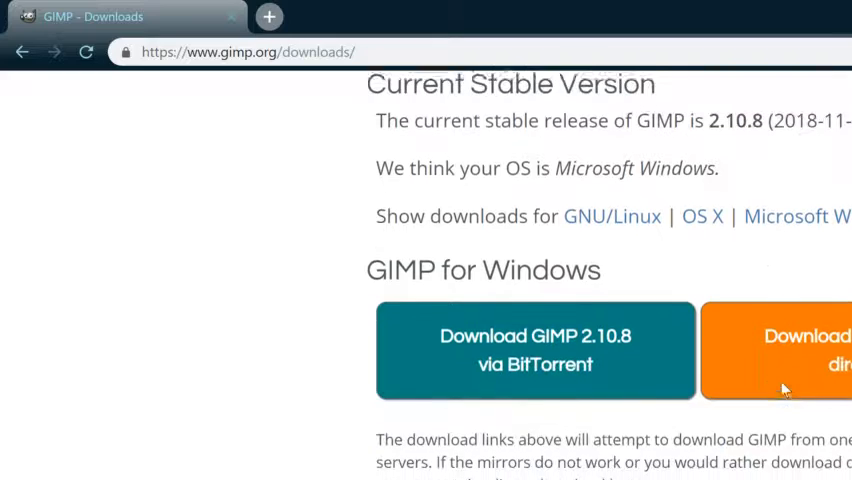
scroll("down", 3)
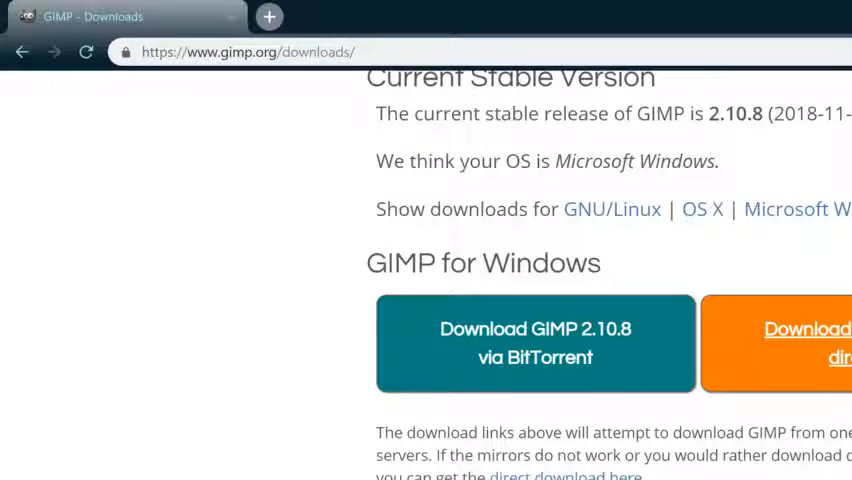
scroll("down", 3)
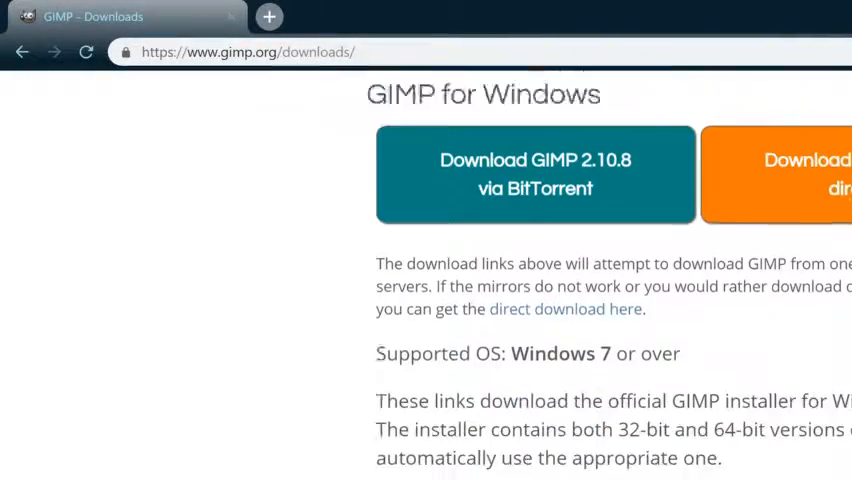
scroll("down", 3)
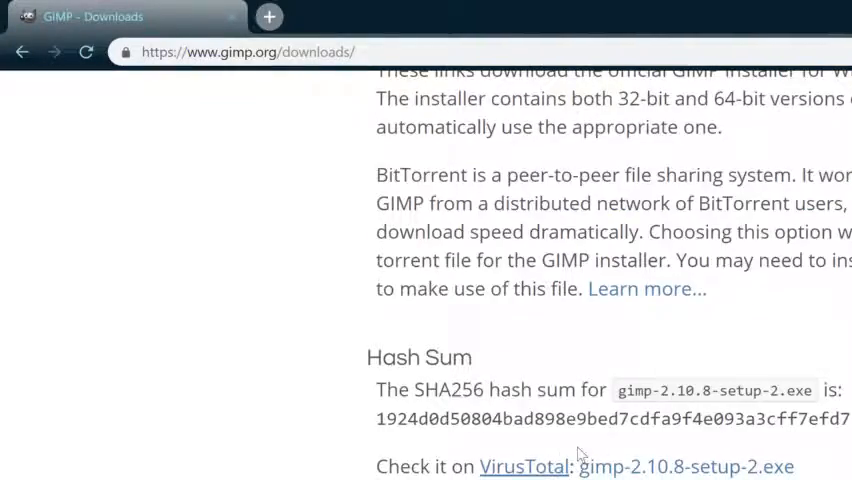
scroll("up", 3)
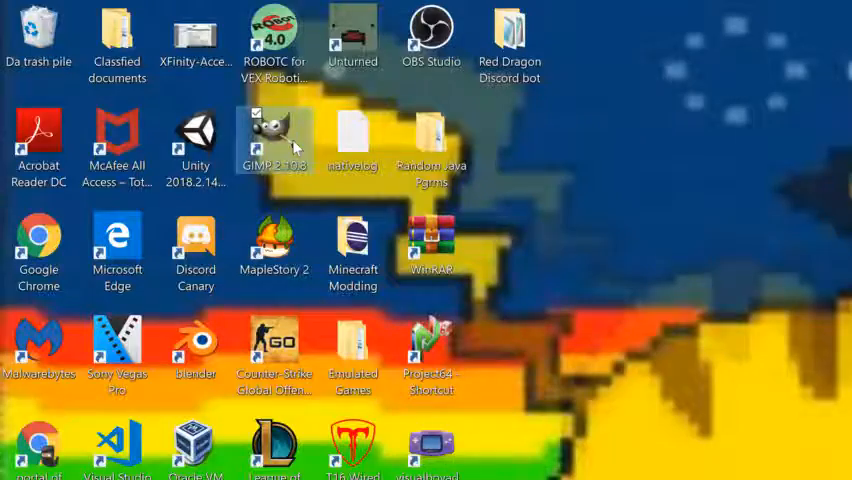
double_click(274, 136)
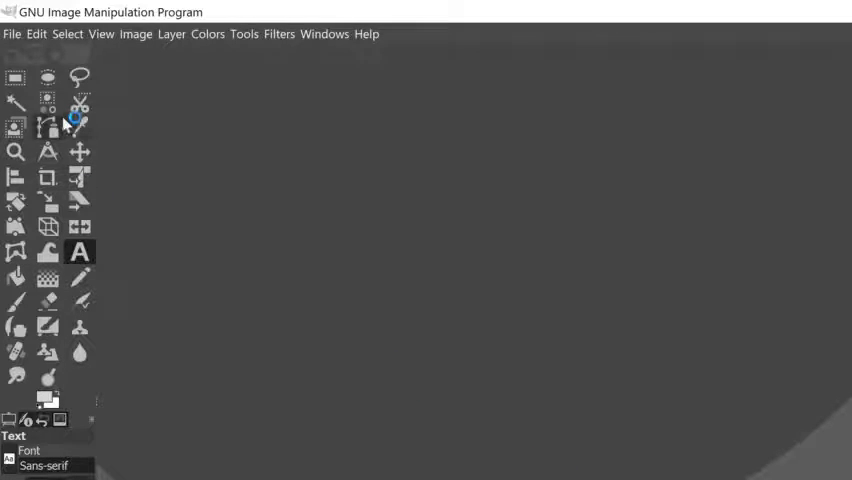
Show the File menu with its open-image commands.
left_click(12, 32)
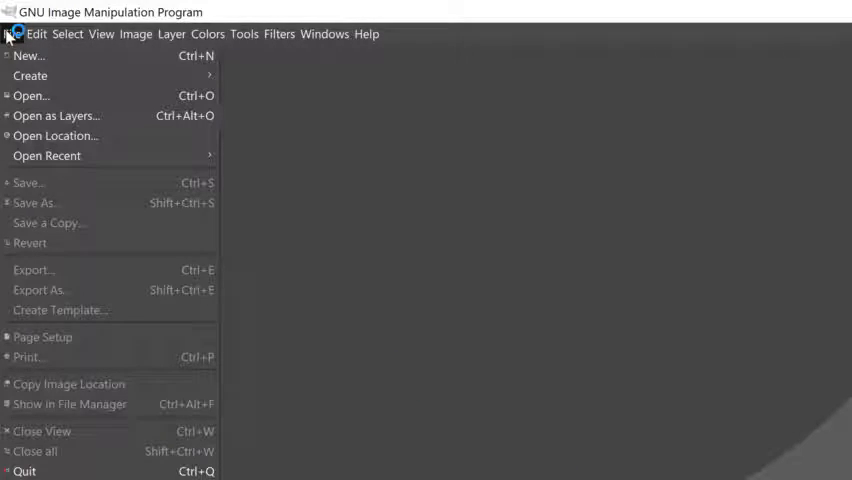
mouse_move(64, 64)
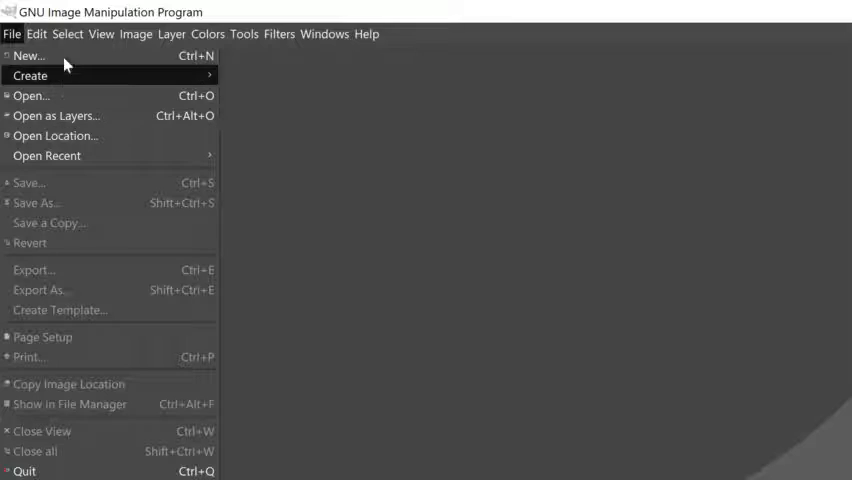
mouse_move(56, 96)
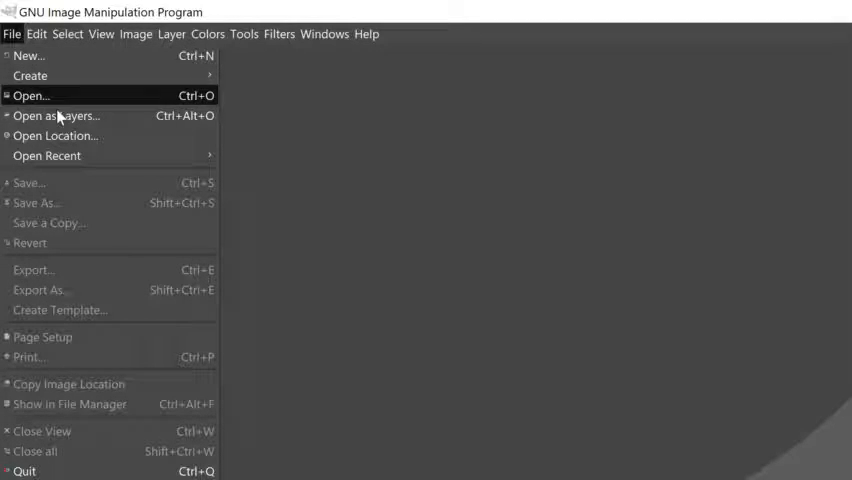
mouse_move(56, 96)
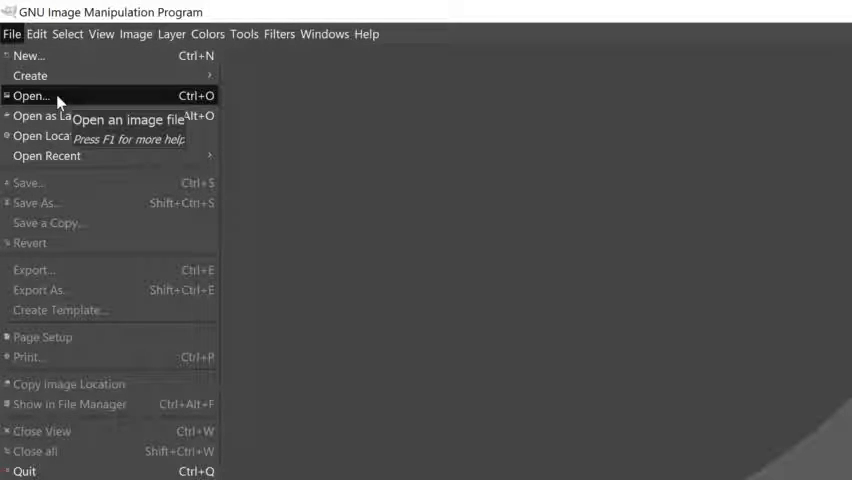
mouse_move(70, 116)
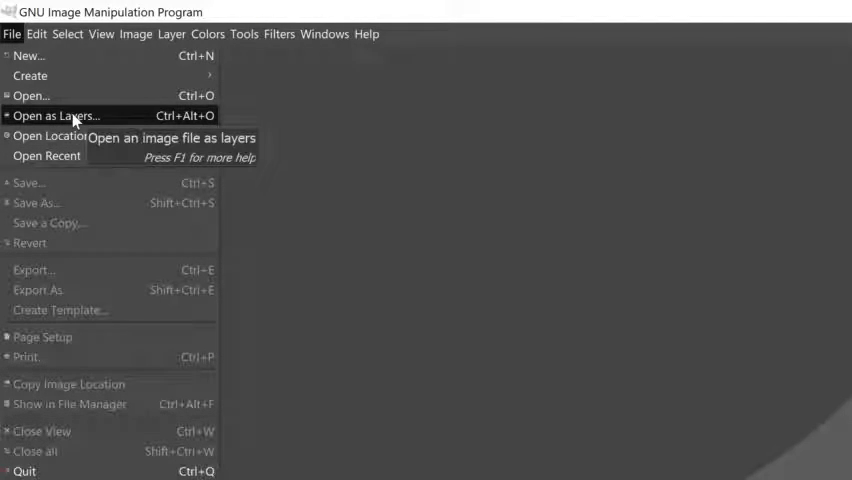
Start Open as Layers and browse to Pictures > Saved Pictures > meme templates.
left_click(56, 116)
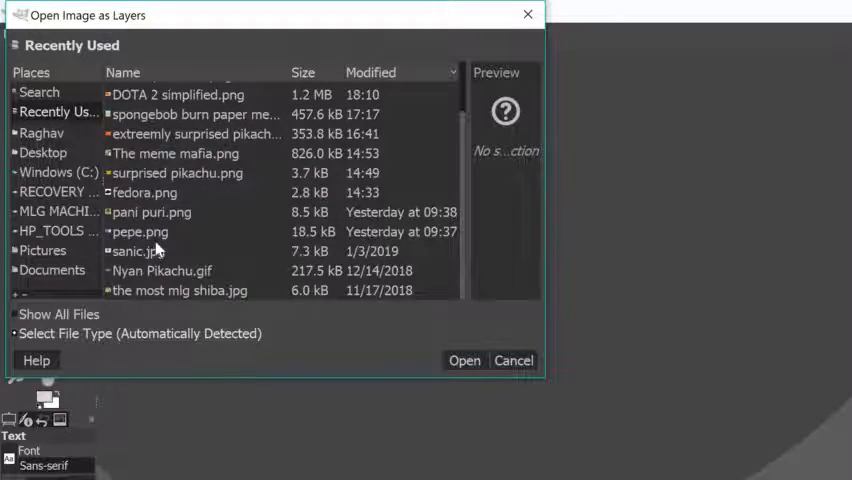
left_click(42, 250)
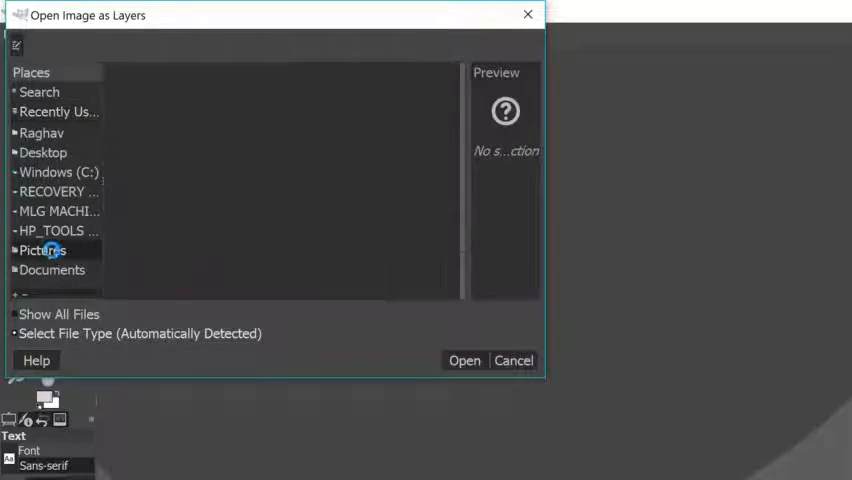
left_click(42, 250)
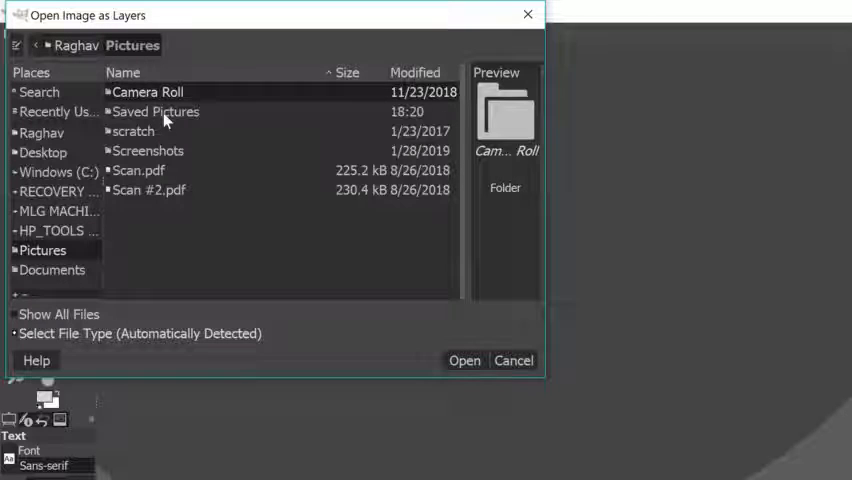
left_click(156, 112)
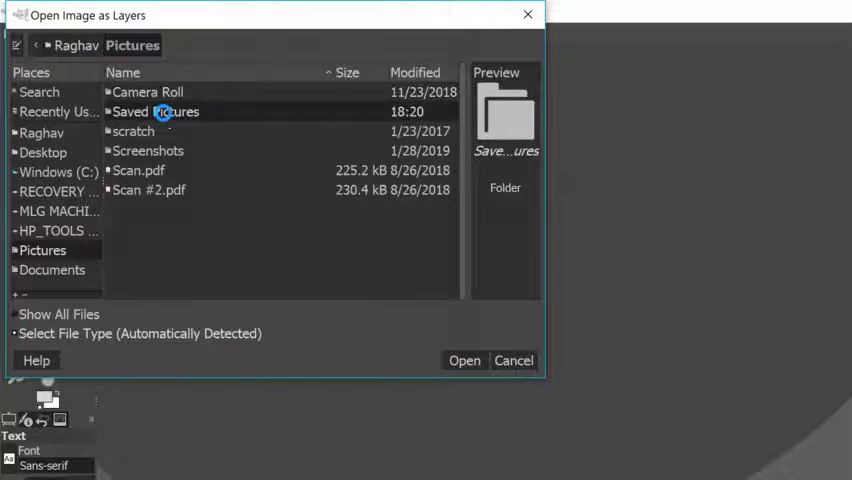
double_click(156, 112)
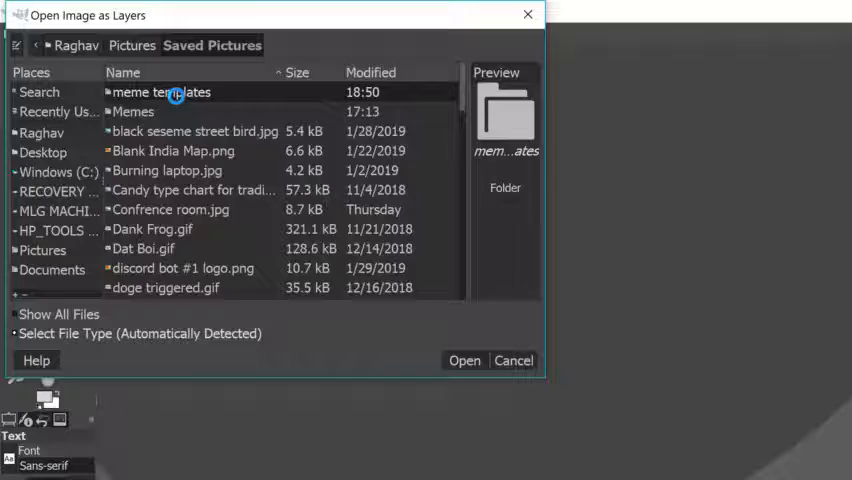
double_click(160, 92)
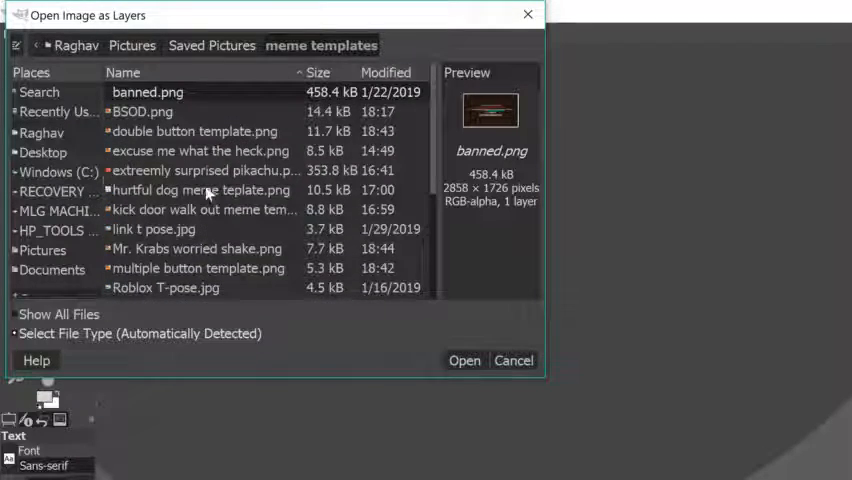
mouse_move(260, 152)
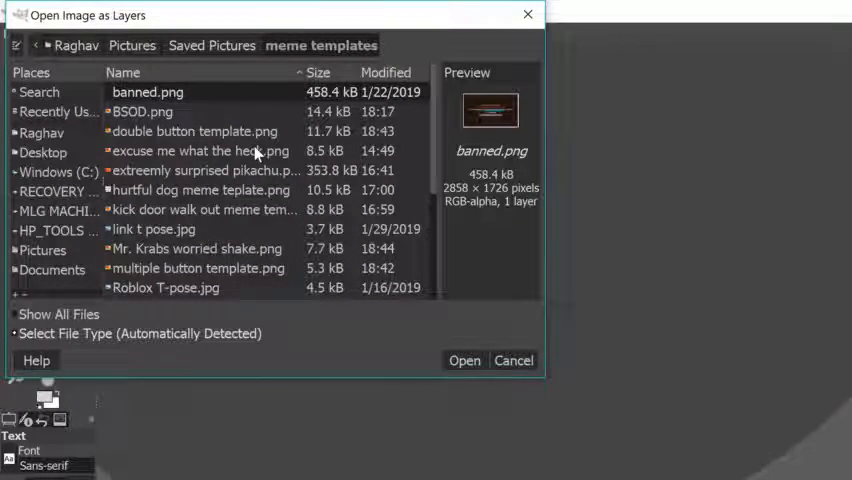
mouse_move(178, 144)
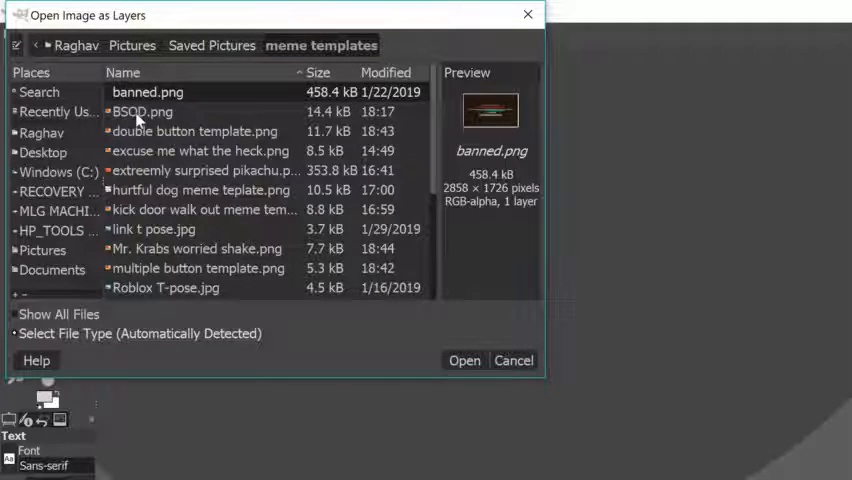
Choose the extremely surprised Pikachu image and open it as a layer.
left_click(204, 170)
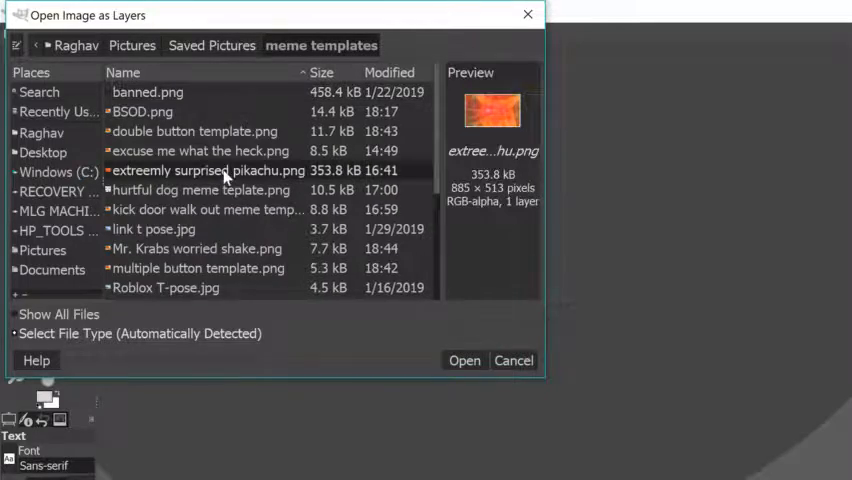
left_click(464, 360)
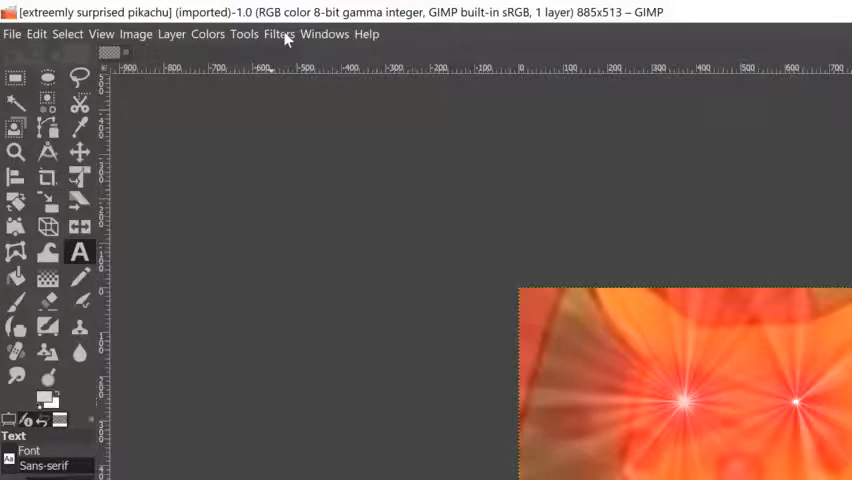
left_click(280, 32)
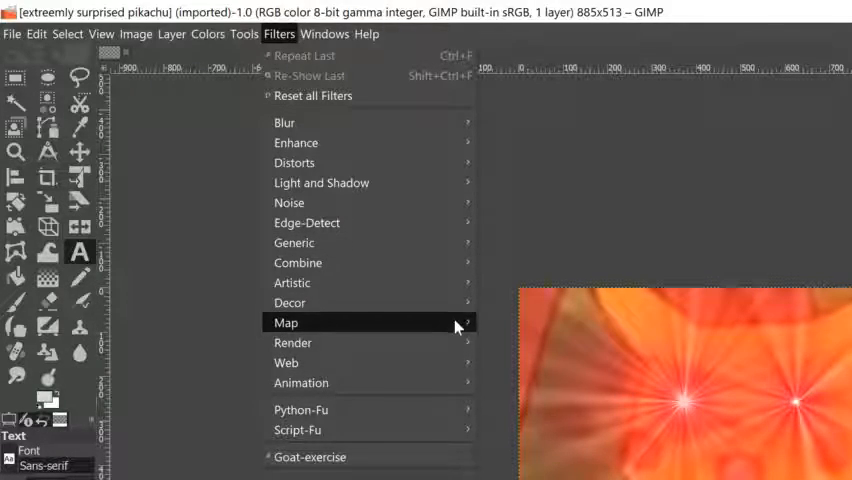
mouse_move(320, 182)
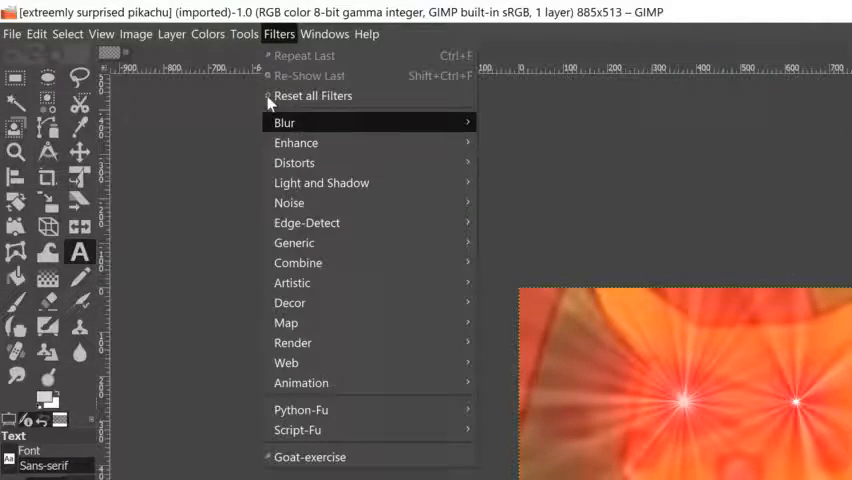
left_click(172, 32)
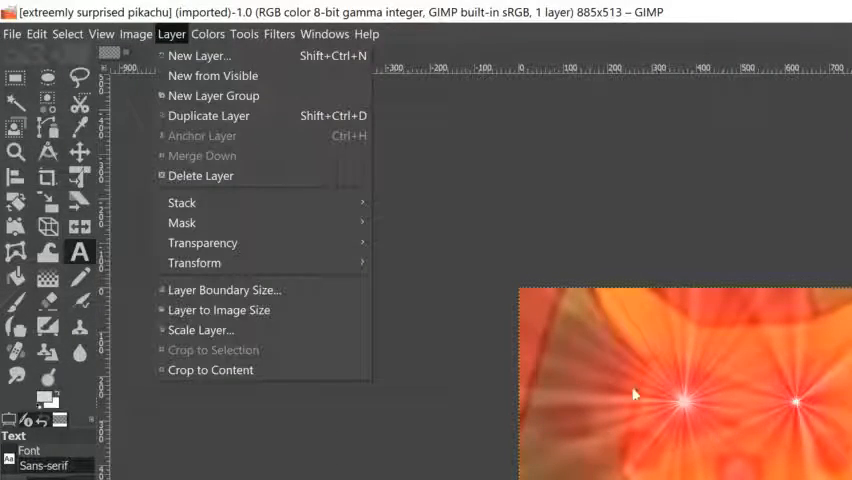
mouse_move(268, 472)
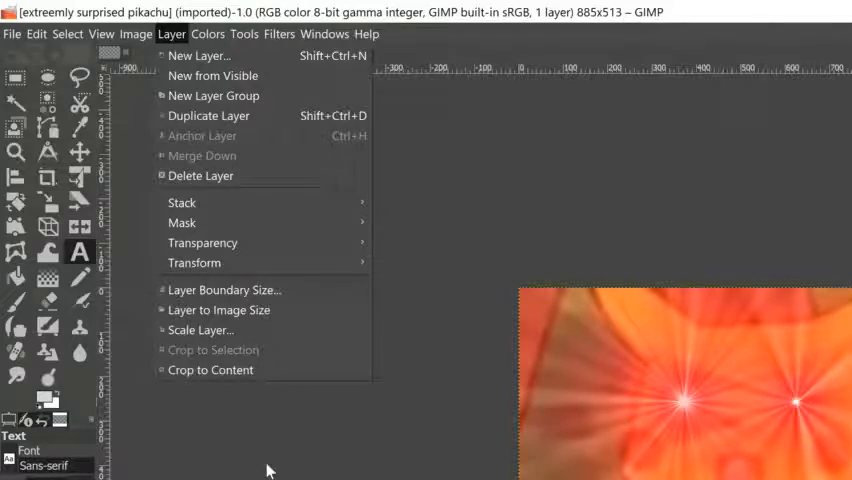
left_click(280, 32)
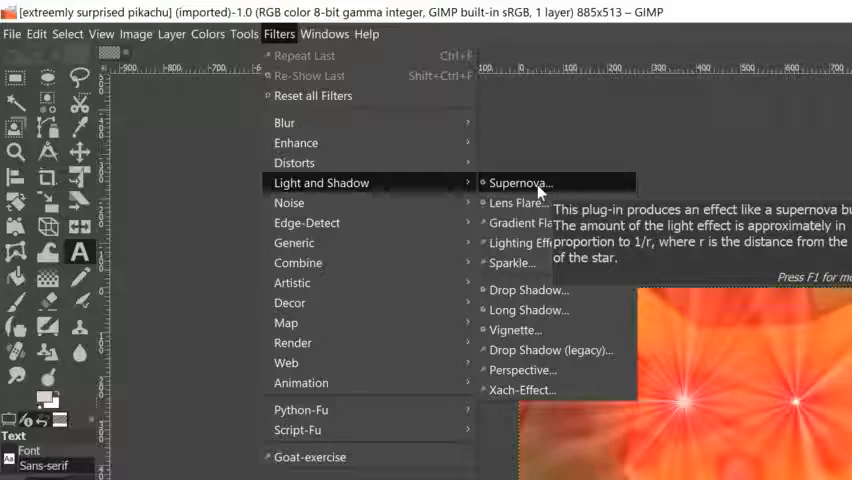
Apply a Supernova flare with its colour changed from blue to red on the right eye.
left_click(520, 182)
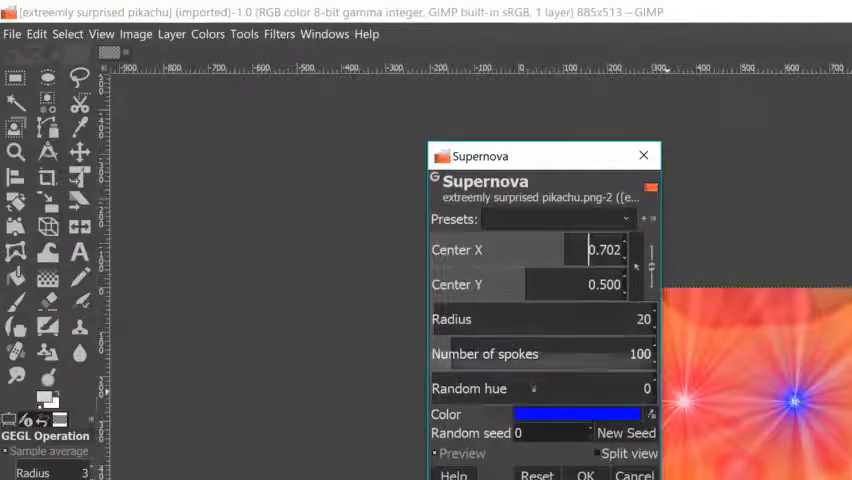
left_click(578, 414)
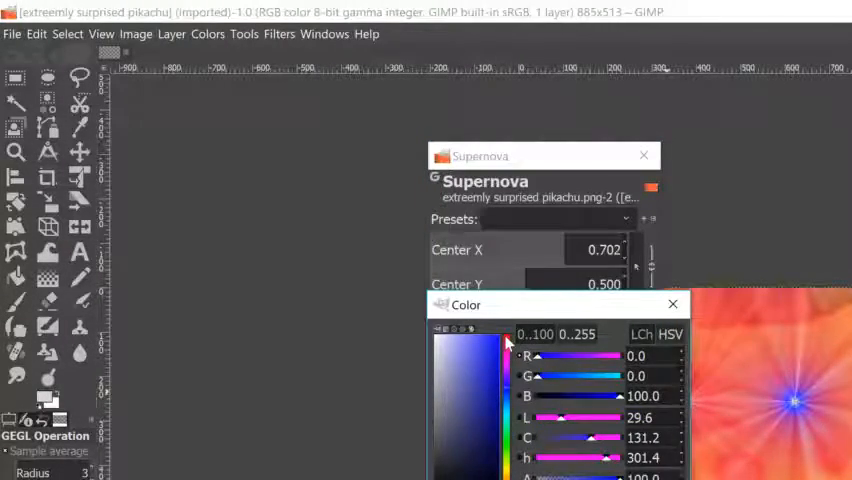
left_click(498, 344)
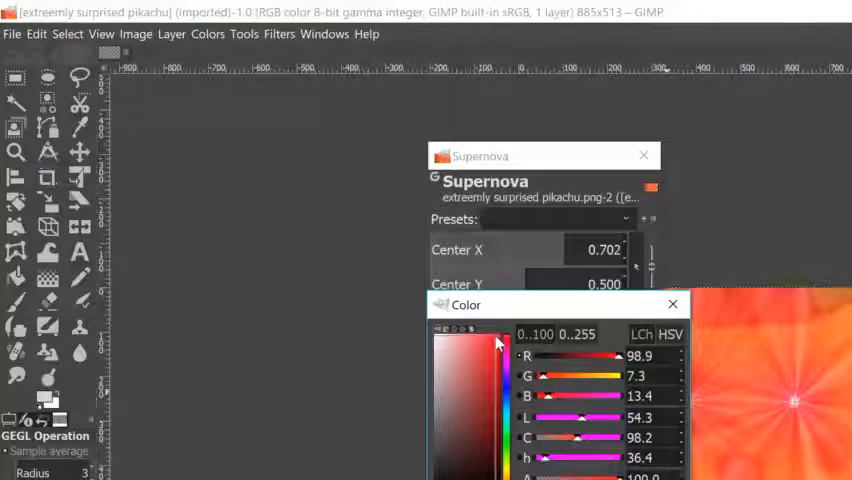
left_click(672, 304)
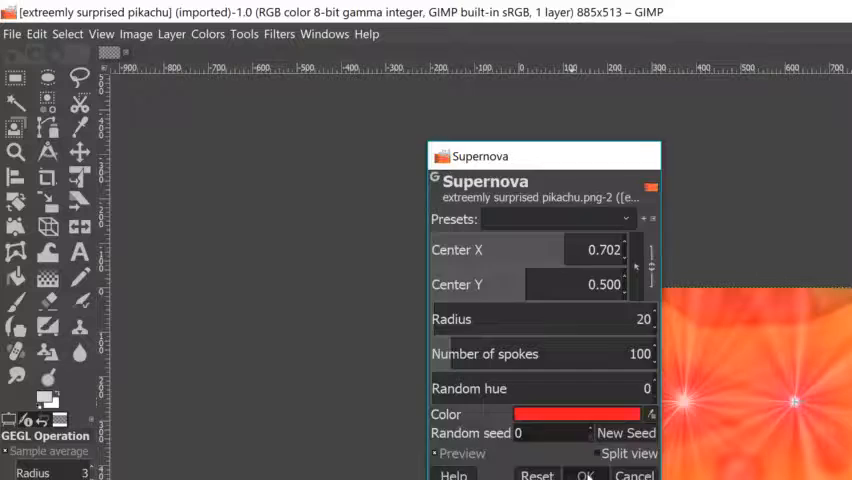
left_click(588, 472)
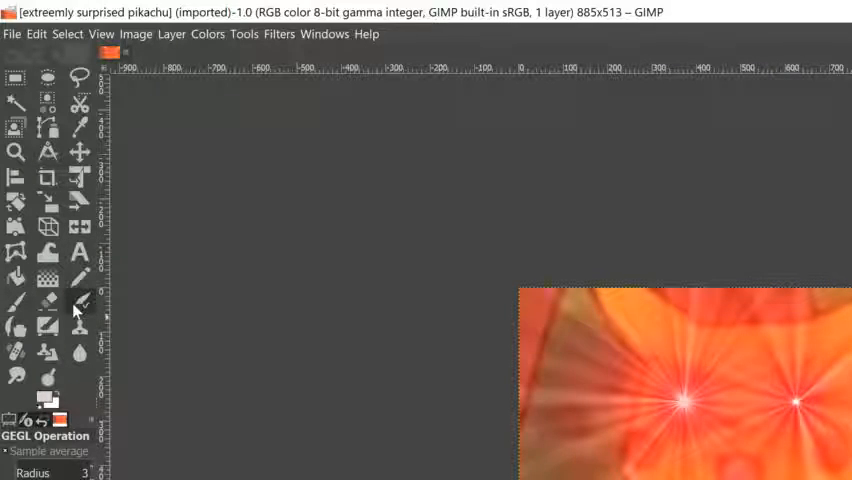
mouse_move(80, 252)
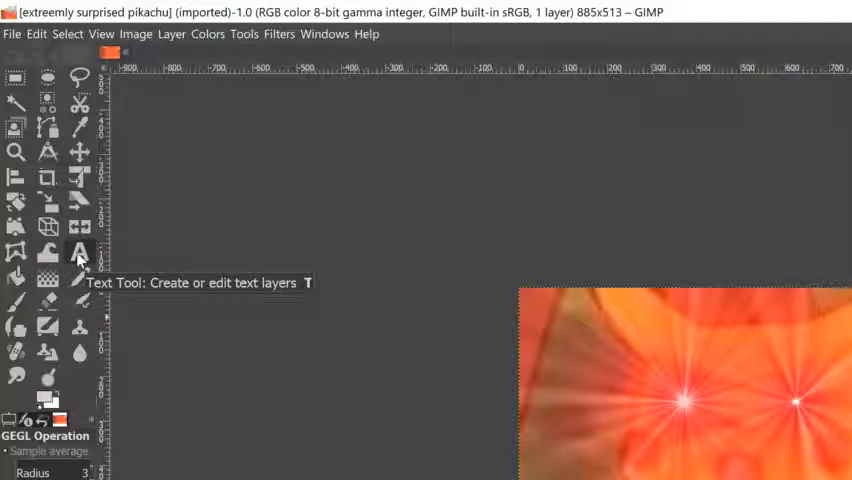
Start a Sans-serif 62 px text box near the top of the image with the Text tool.
left_click(80, 252)
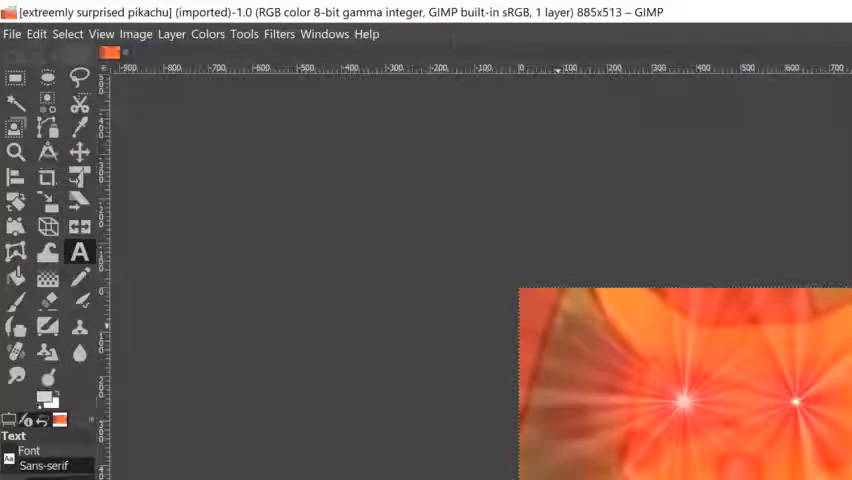
left_click(556, 312)
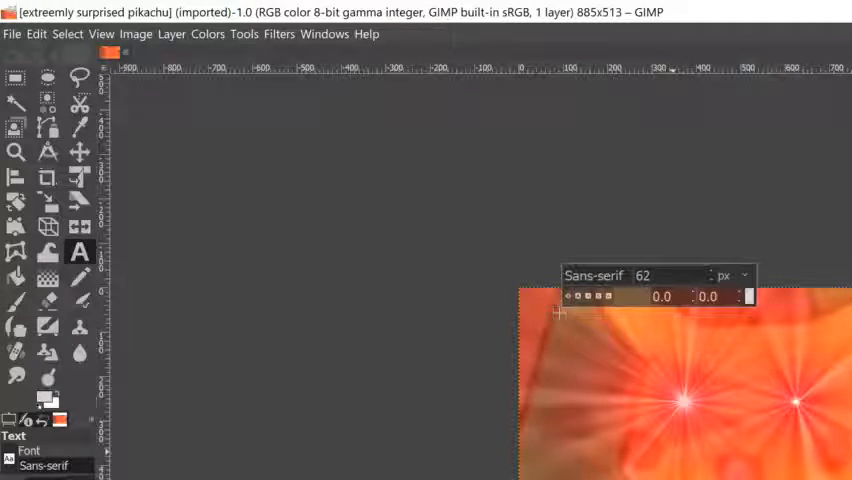
Draft a caption starting 'When your friend who hasn't studied gets', then erase it entirely.
type("When")
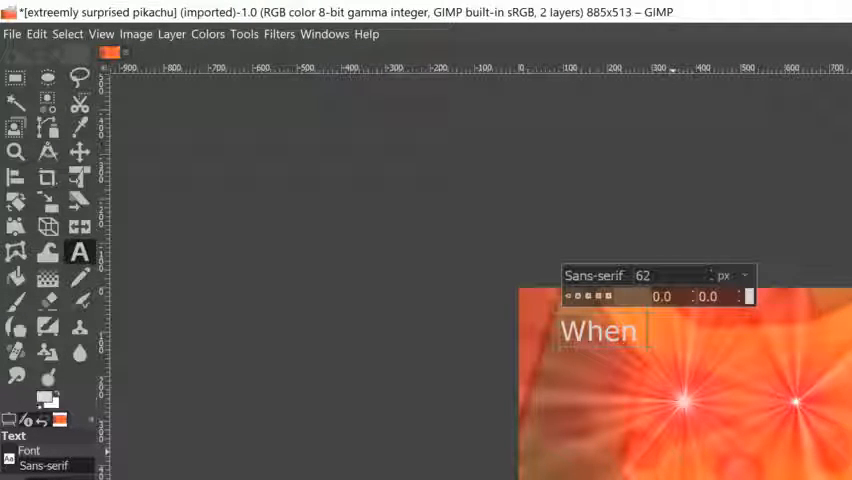
type("your firend whe")
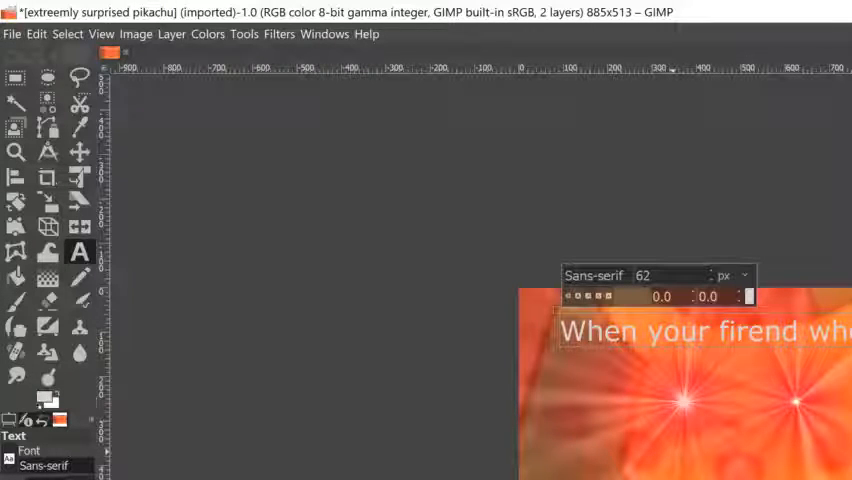
key("BackSpace")
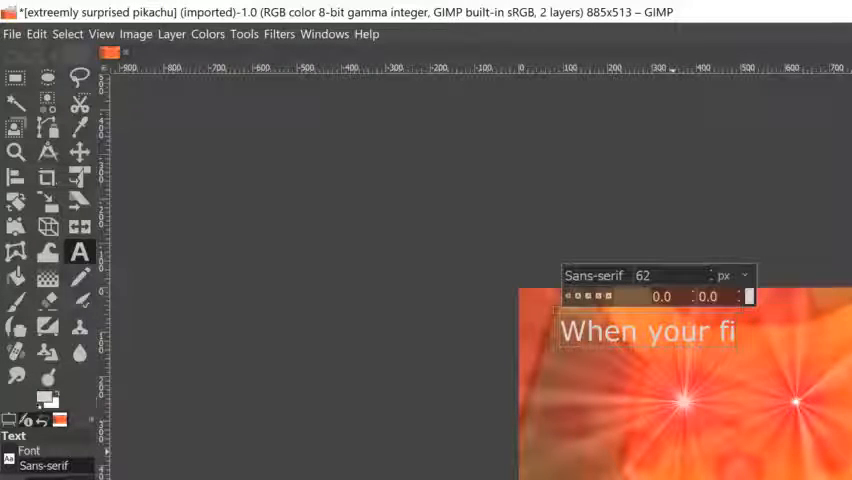
key("Backspace")
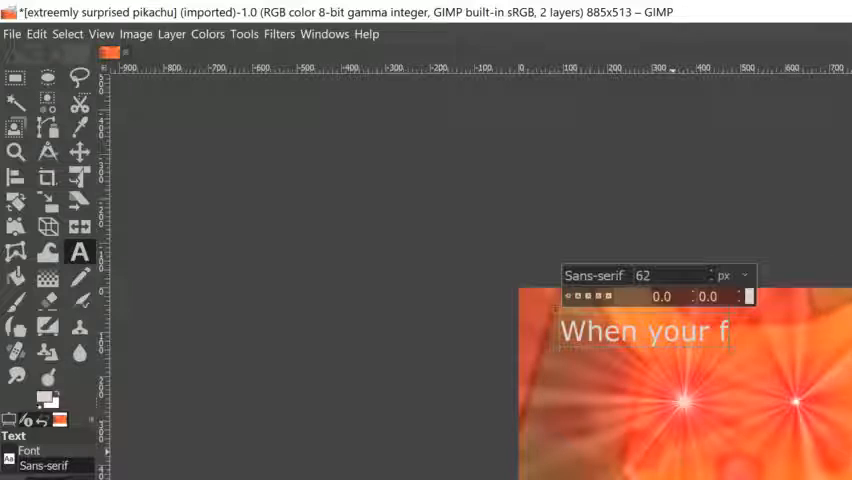
type("ried")
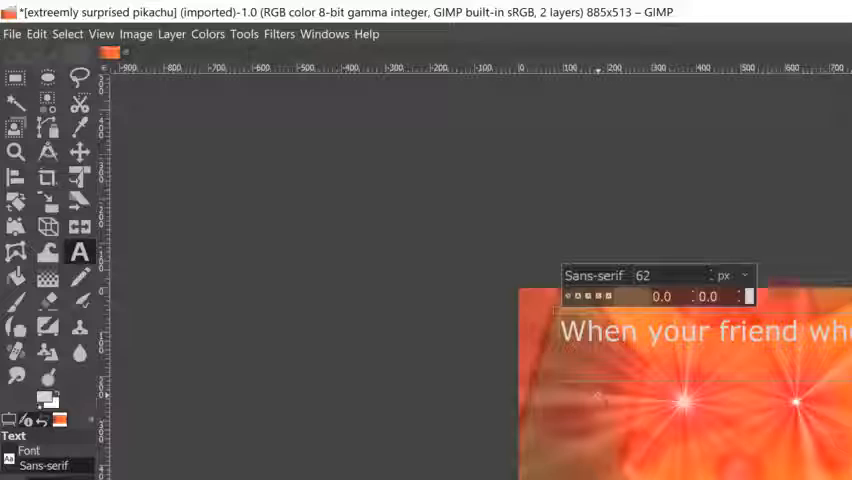
type("hasn;t")
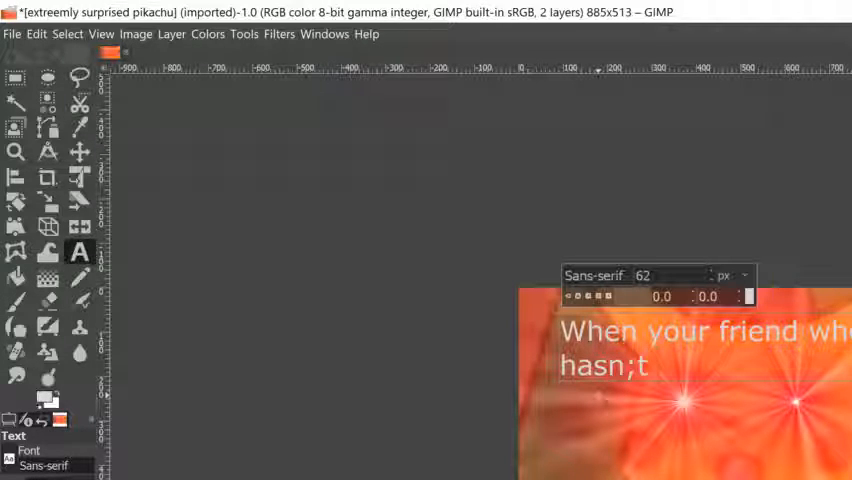
type("studuied")
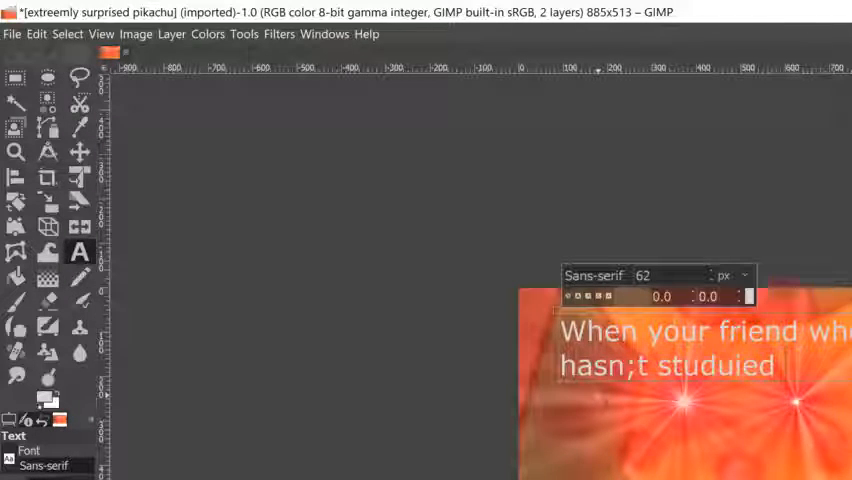
type("get")
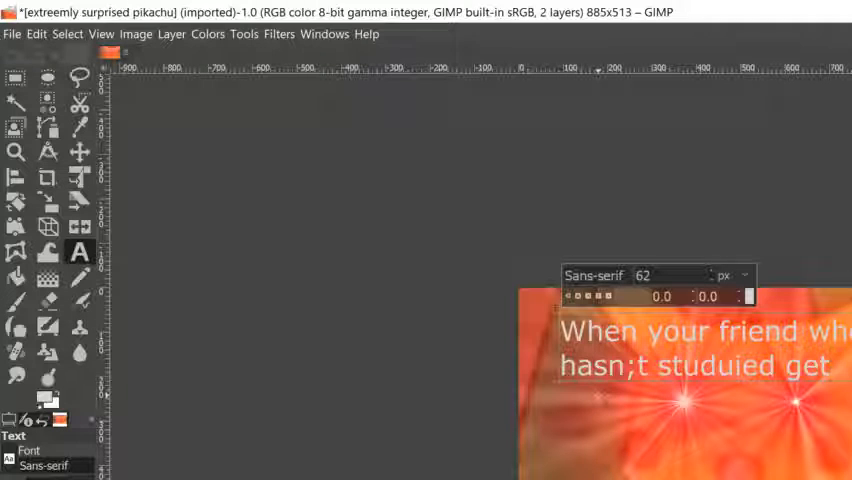
type("s")
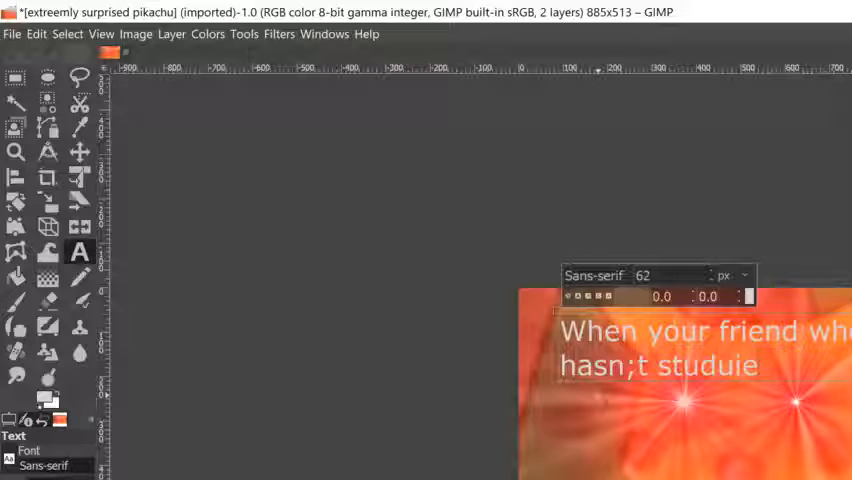
key("Backspace")
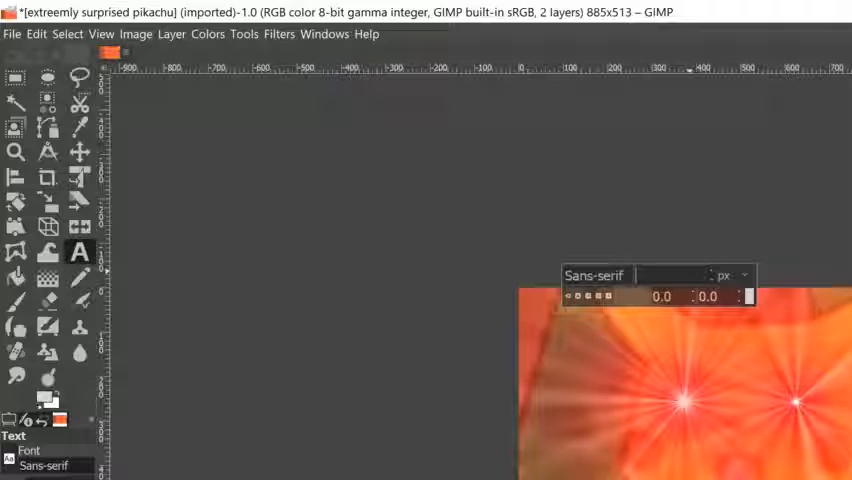
At size 56, write 'When your friend gets a higher grade on the same' as the caption.
type("56")
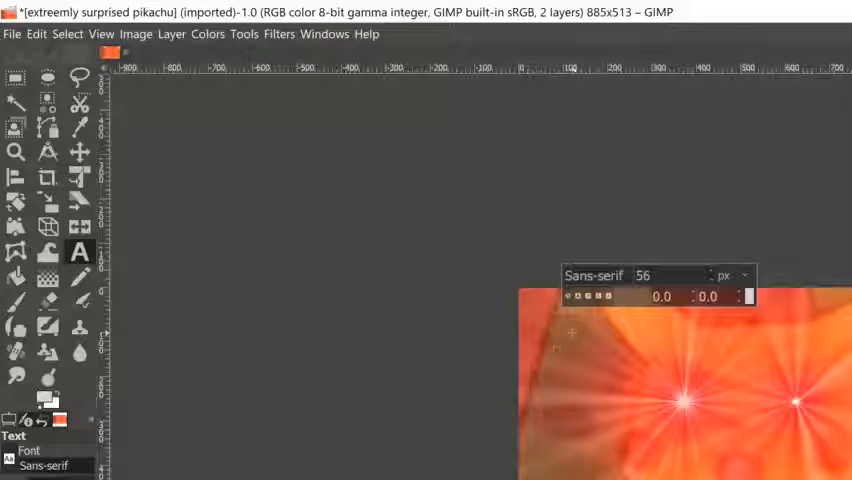
type("W")
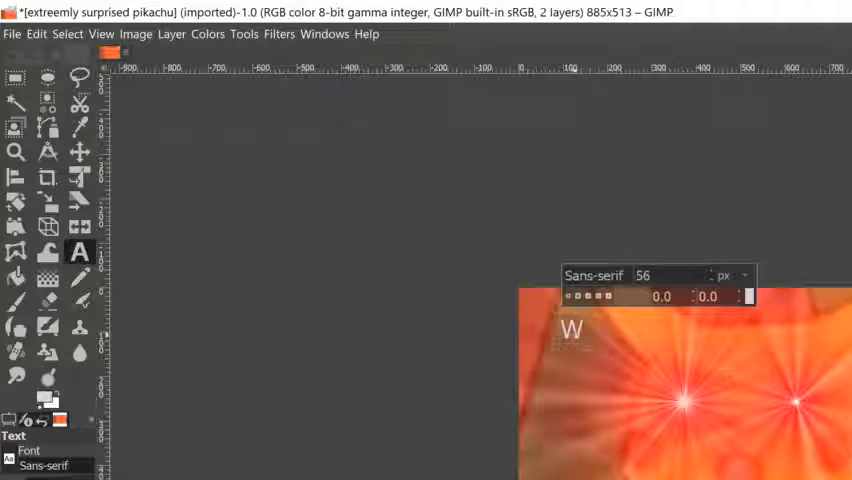
type("hen")
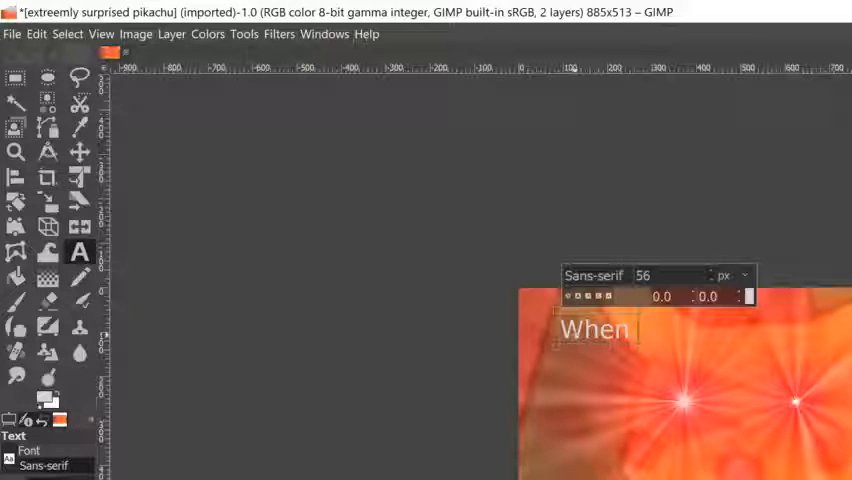
type("your friend")
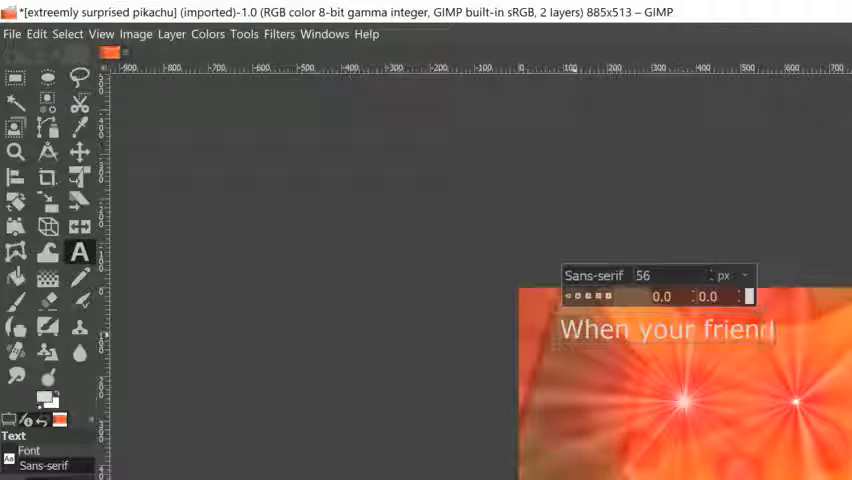
type("gets a")
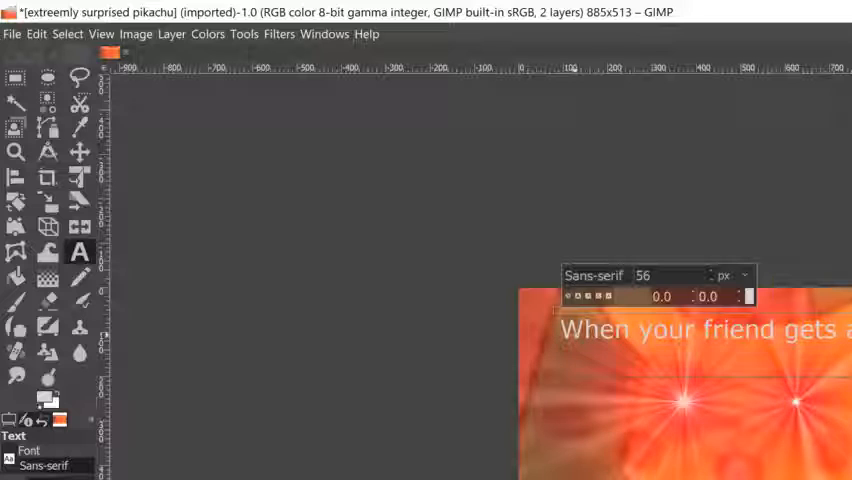
type("higher")
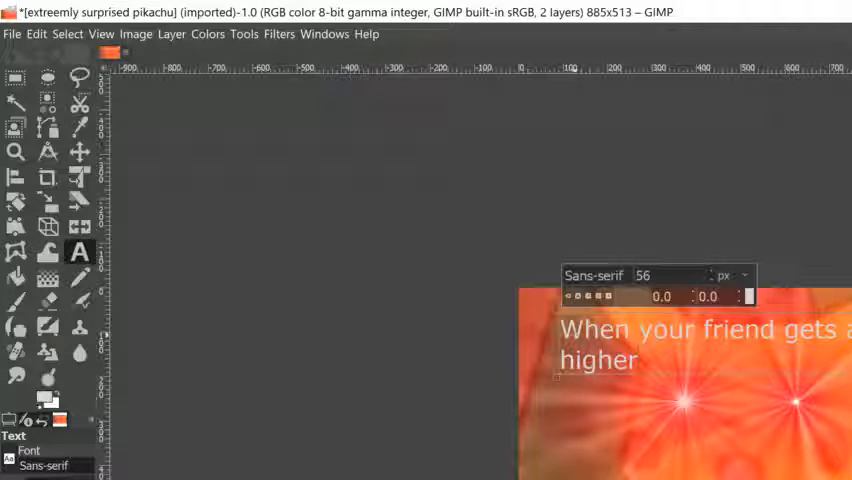
type("grade")
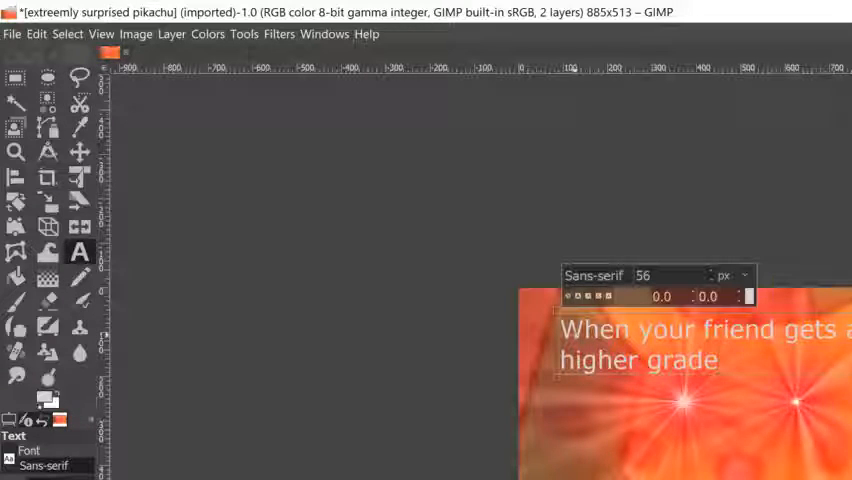
type("on a")
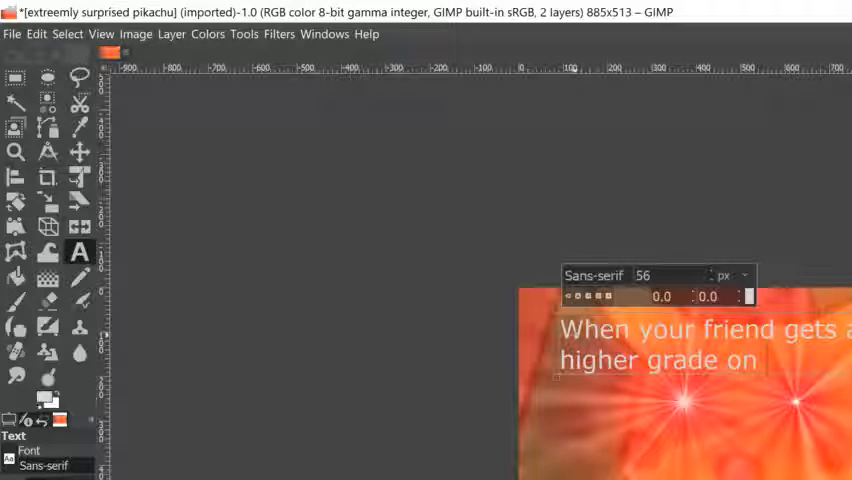
type("the sa")
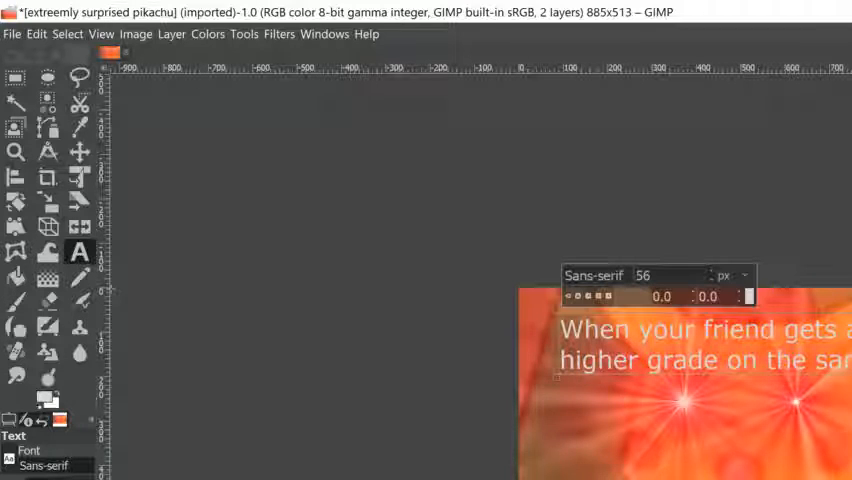
left_click(80, 152)
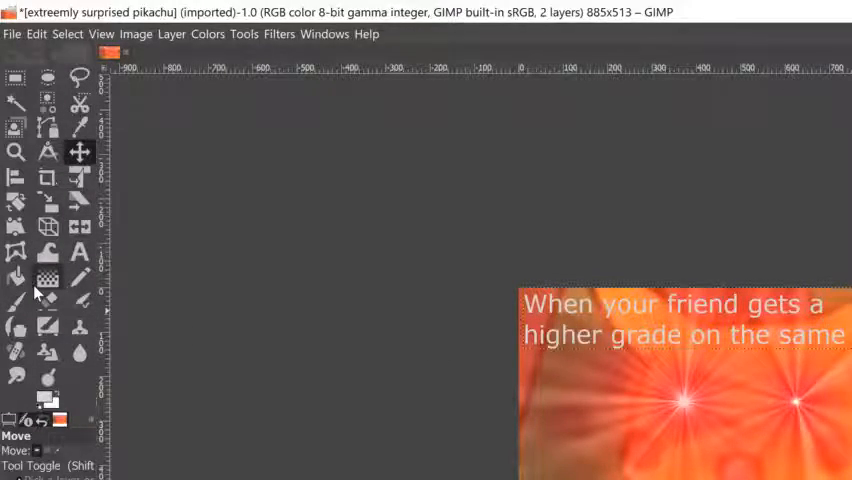
Select the caption layer so it can be positioned along the top of the image.
left_click(80, 252)
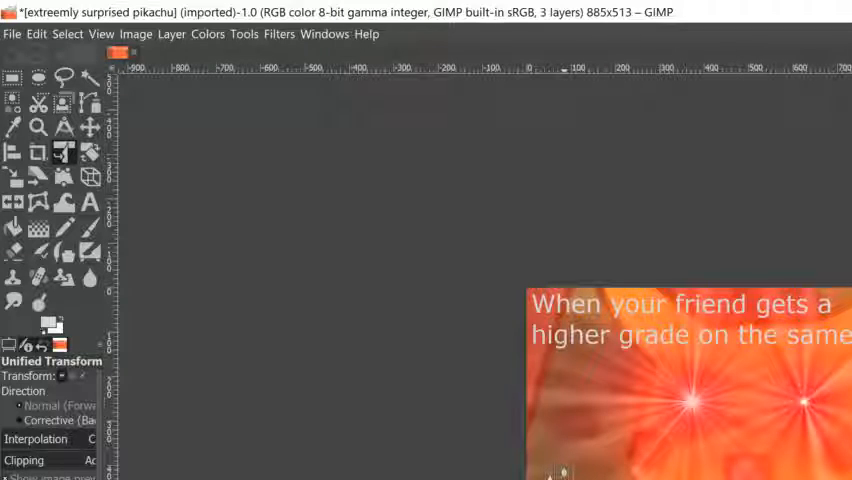
mouse_move(150, 458)
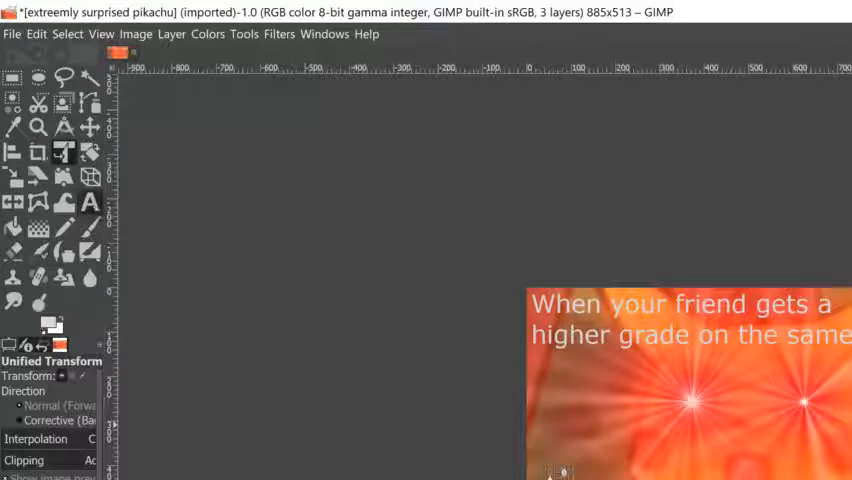
left_click(90, 202)
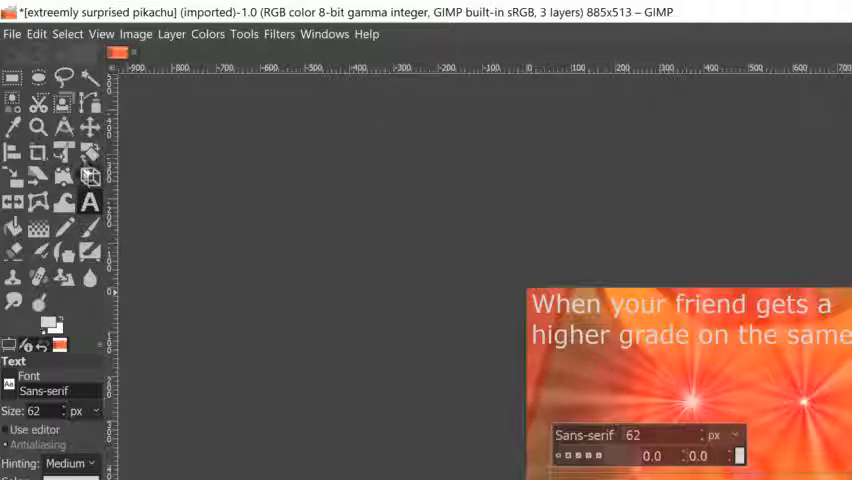
left_click(88, 126)
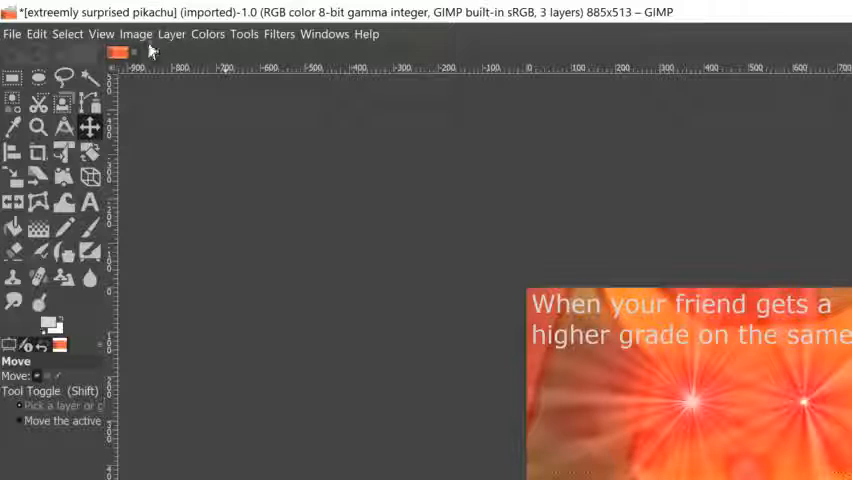
Bring up Export As, proposing 'extremely surprised pikachu.png' as the file name.
left_click(12, 32)
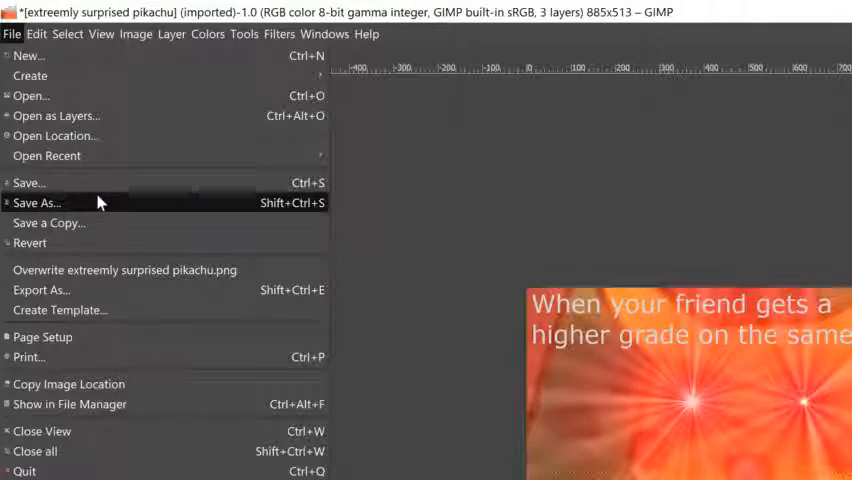
mouse_move(124, 270)
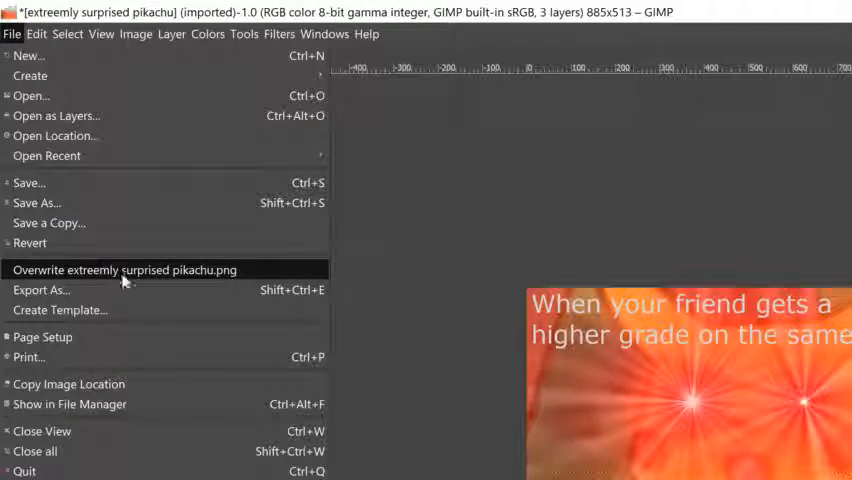
mouse_move(48, 222)
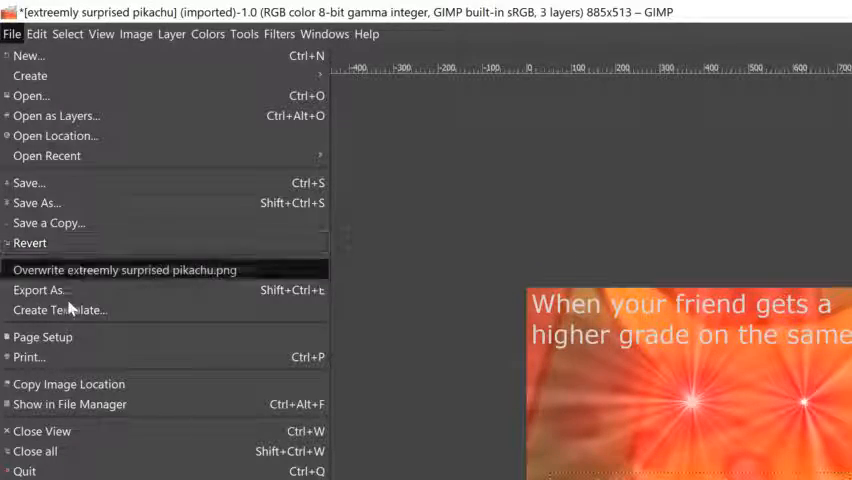
mouse_move(40, 290)
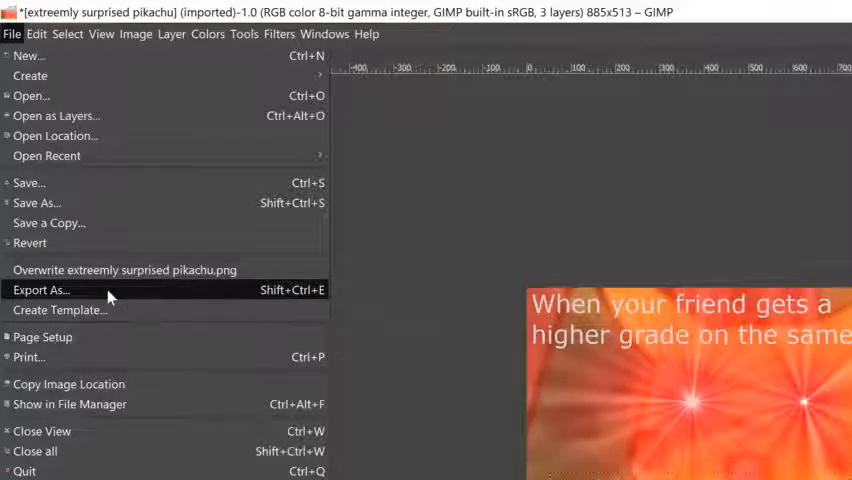
left_click(40, 288)
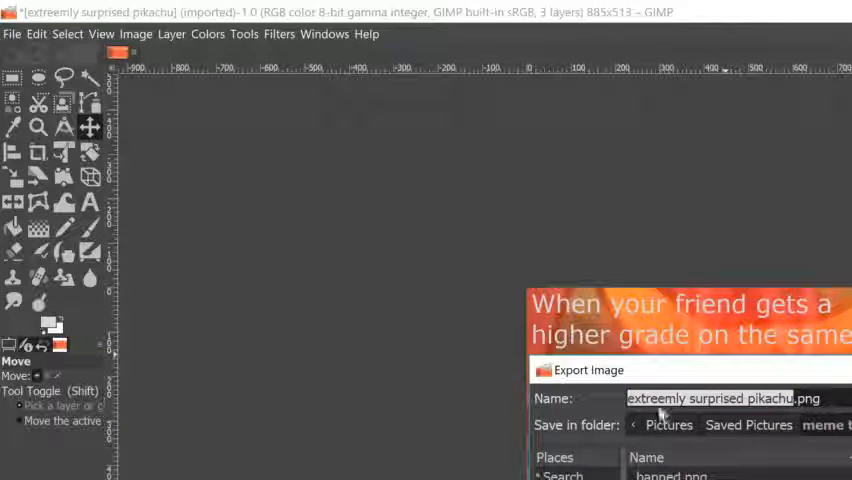